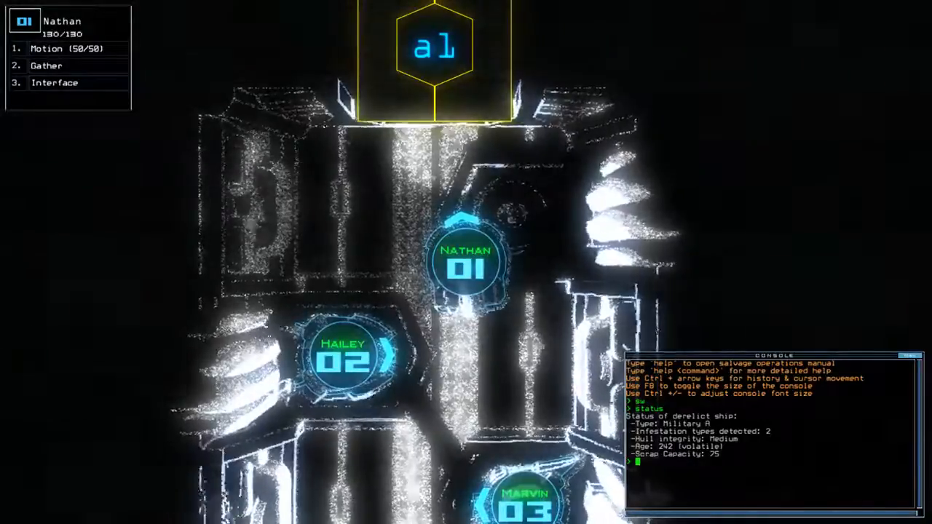
Run the 'begin' command to launch the drones into the derelict military ship.
text(begin)
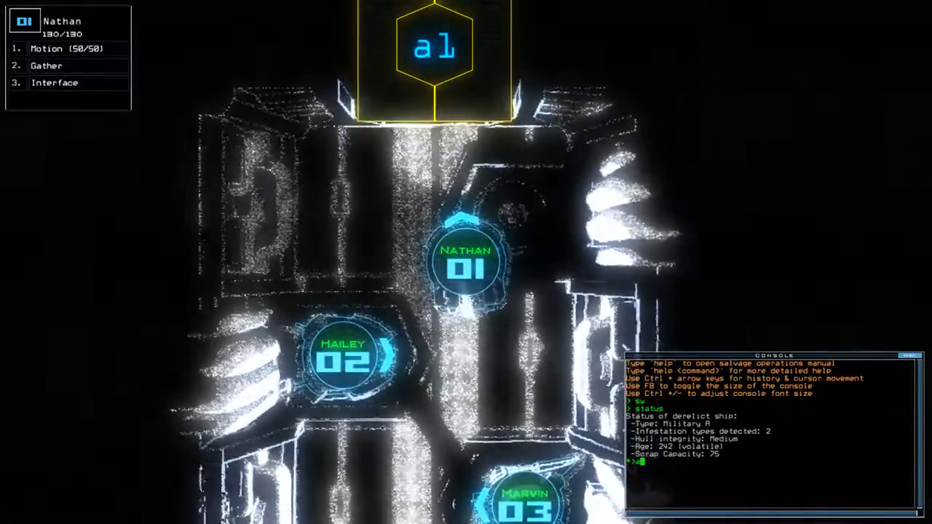
key(enter)
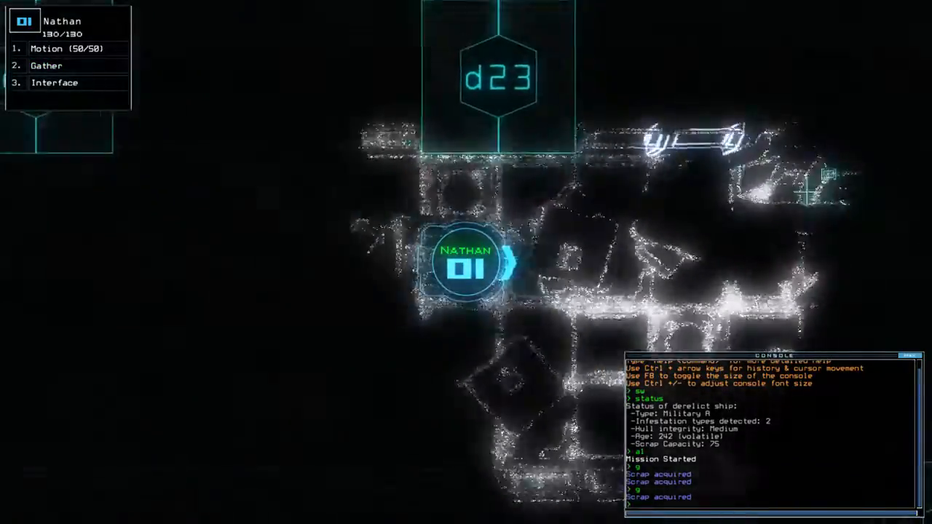
Run a 'motion' scan of the nearby rooms, returning inconclusive readings.
text(motion)
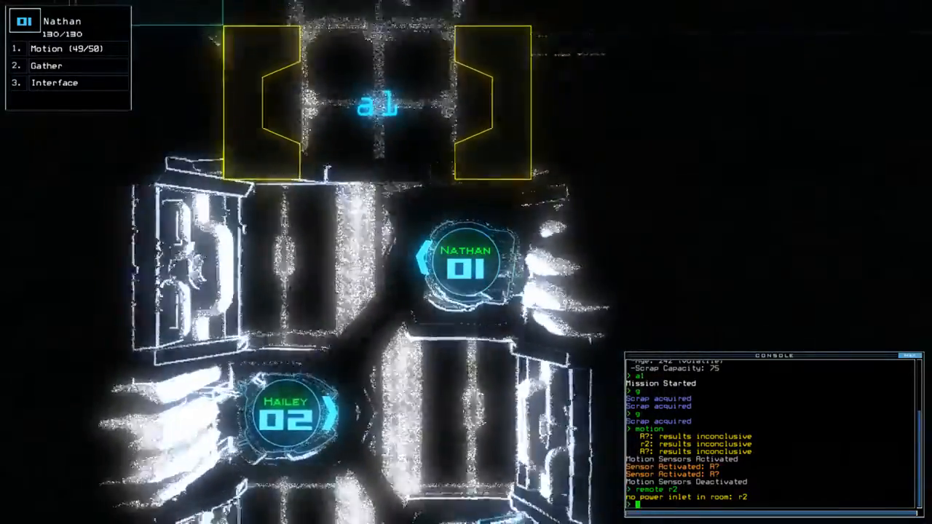
End the mission early and accept the 620-point Daily Challenge score to reach the leaderboard.
key(')
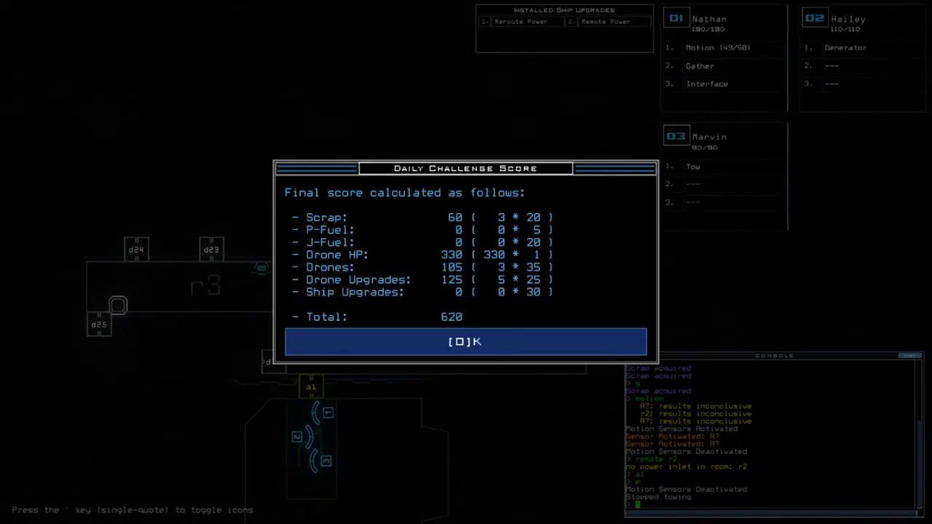
click(466, 341)
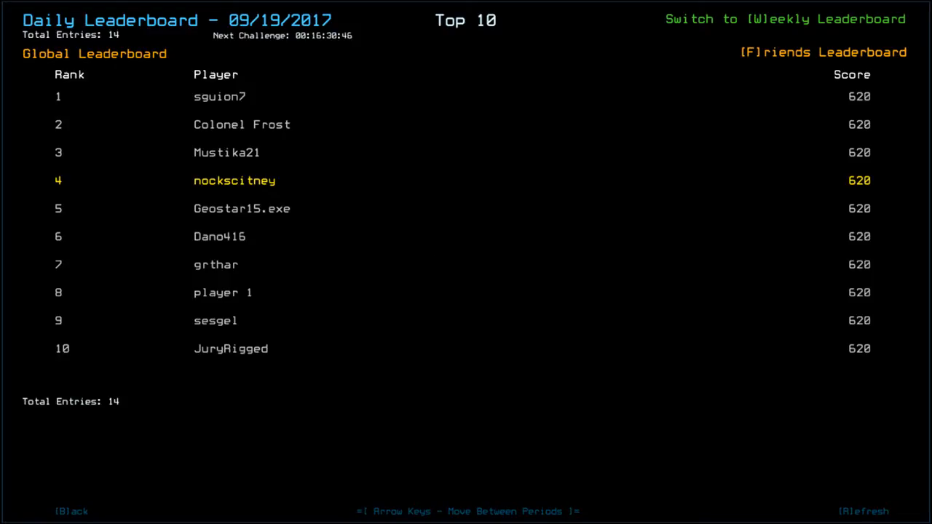